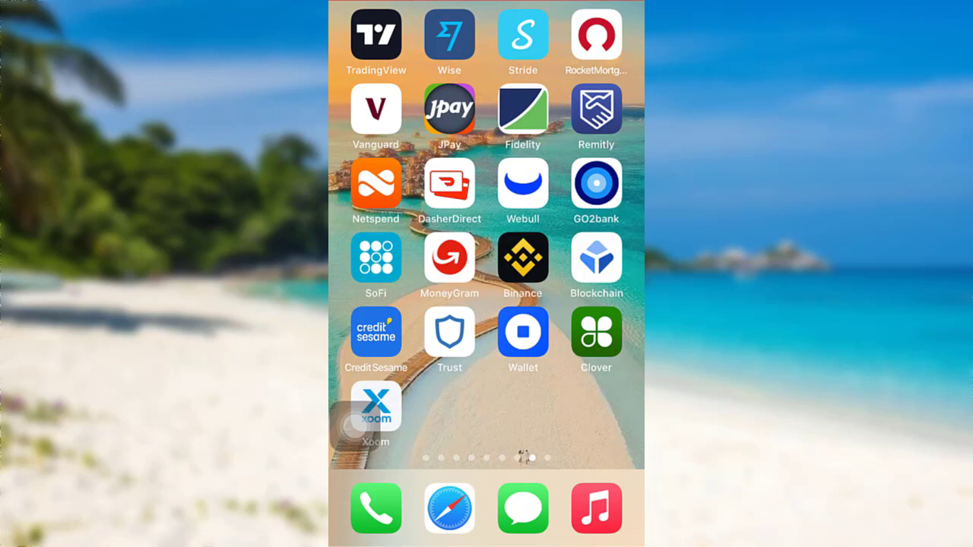
# Launch the Wise app from the iOS Home Screen to reach its welcome screen.
pyautogui.click(450, 36)
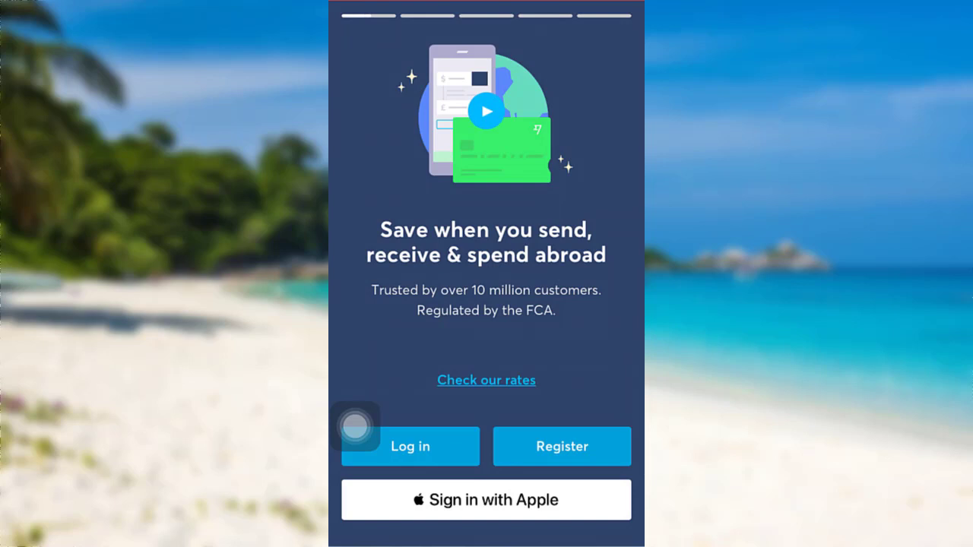
# Start registration and submit the email address to reach the account-type choice.
pyautogui.click(562, 447)
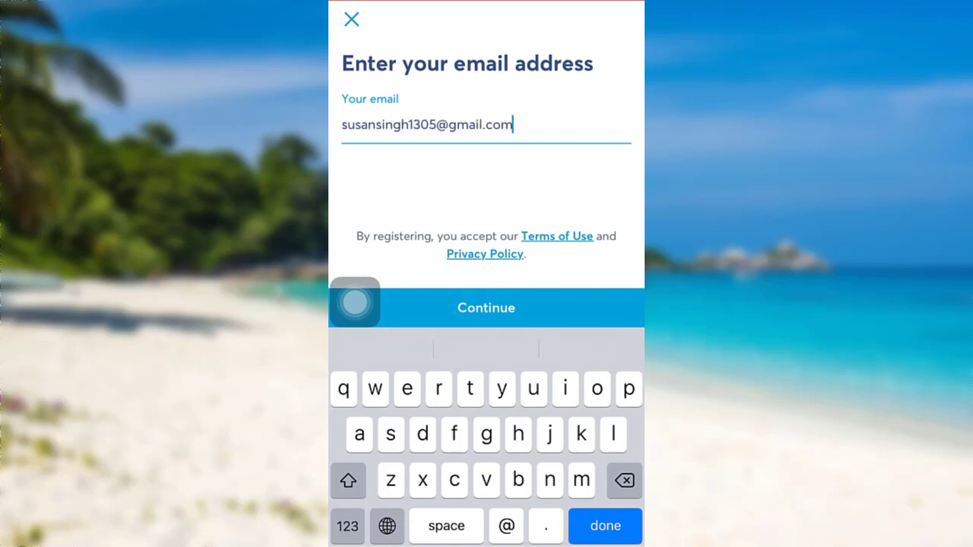
pyautogui.click(487, 307)
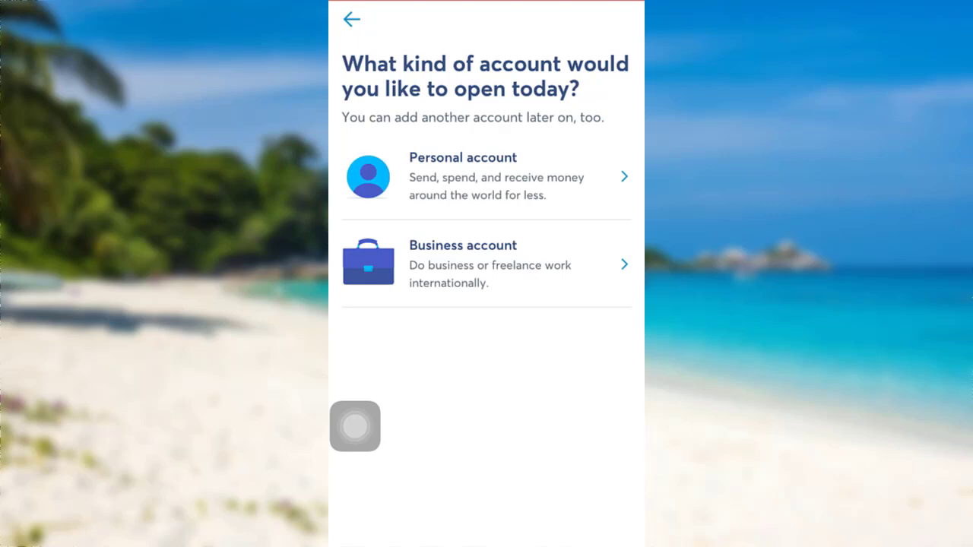
# Choose a personal account with Nepal as residence, reaching phone verification.
pyautogui.click(487, 176)
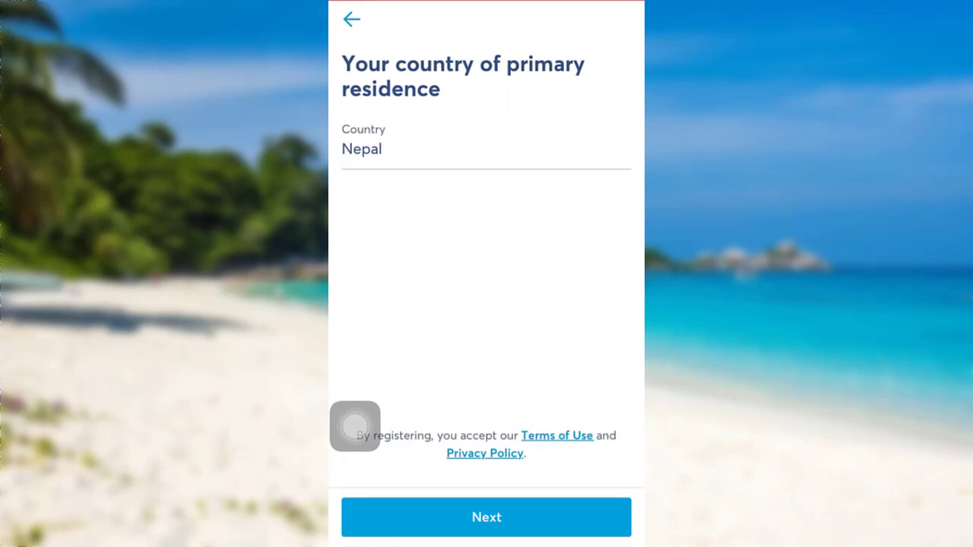
pyautogui.click(486, 517)
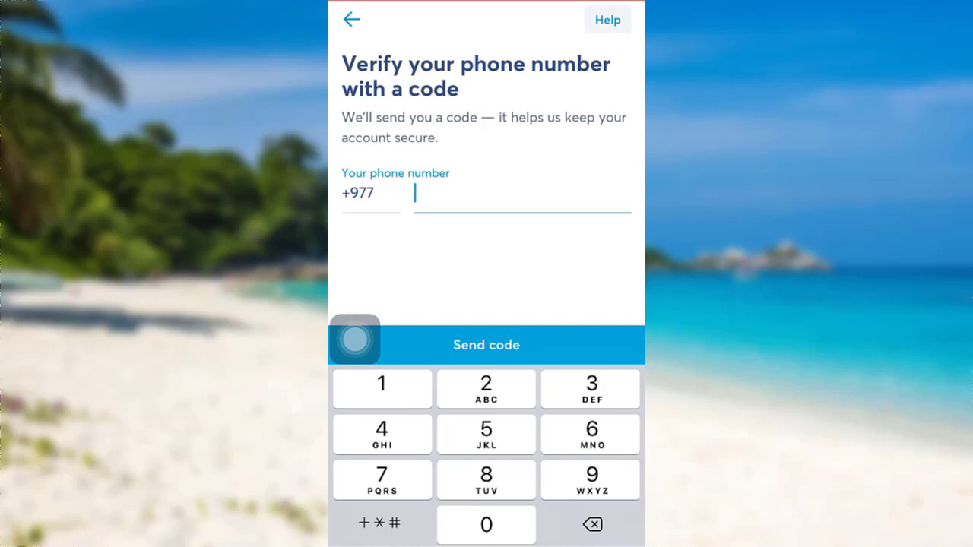